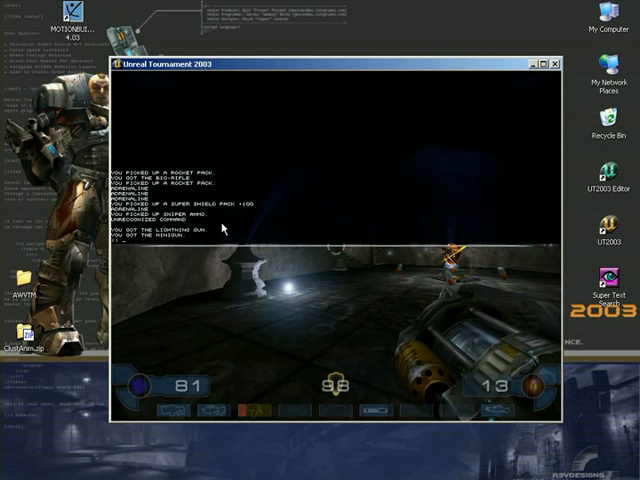
Quit the level test and return to the Windows desktop.
left_click(552, 64)
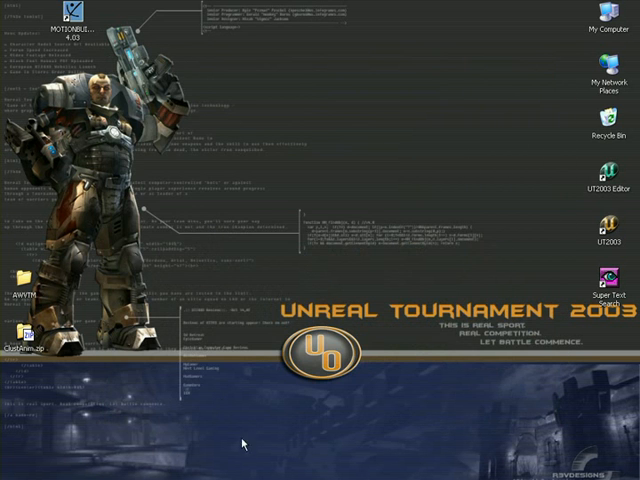